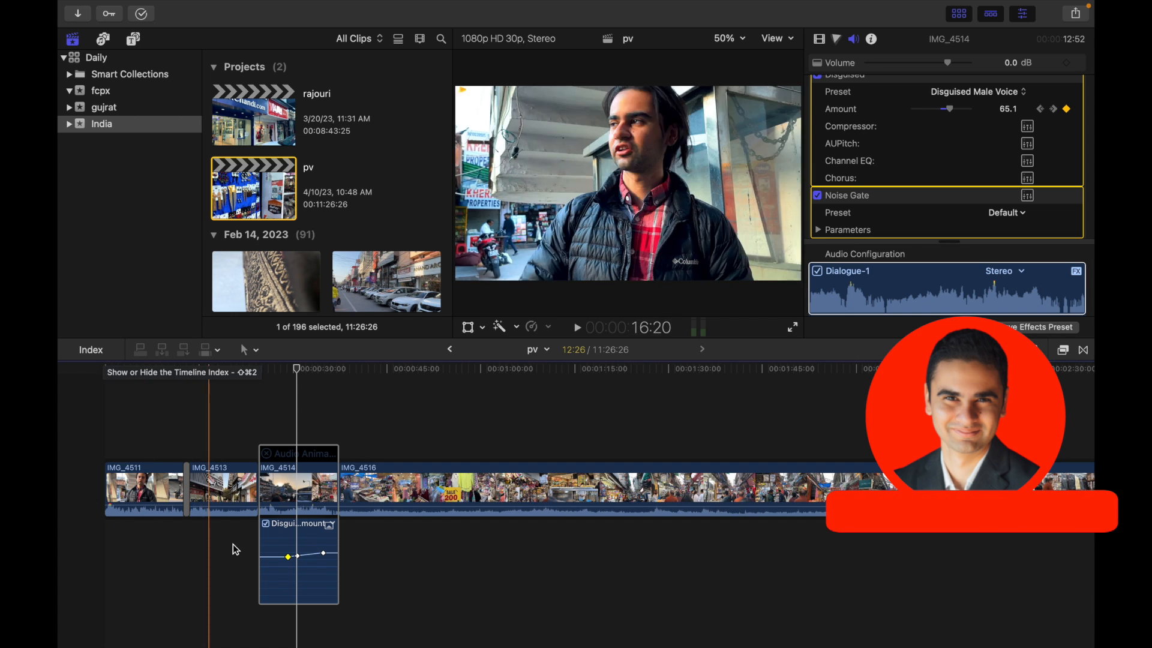
- Drag the later Disguised Amount keyframe on IMG_4514 up to 69.2, then settle it near 65.1
drag(322, 556, 323, 550)
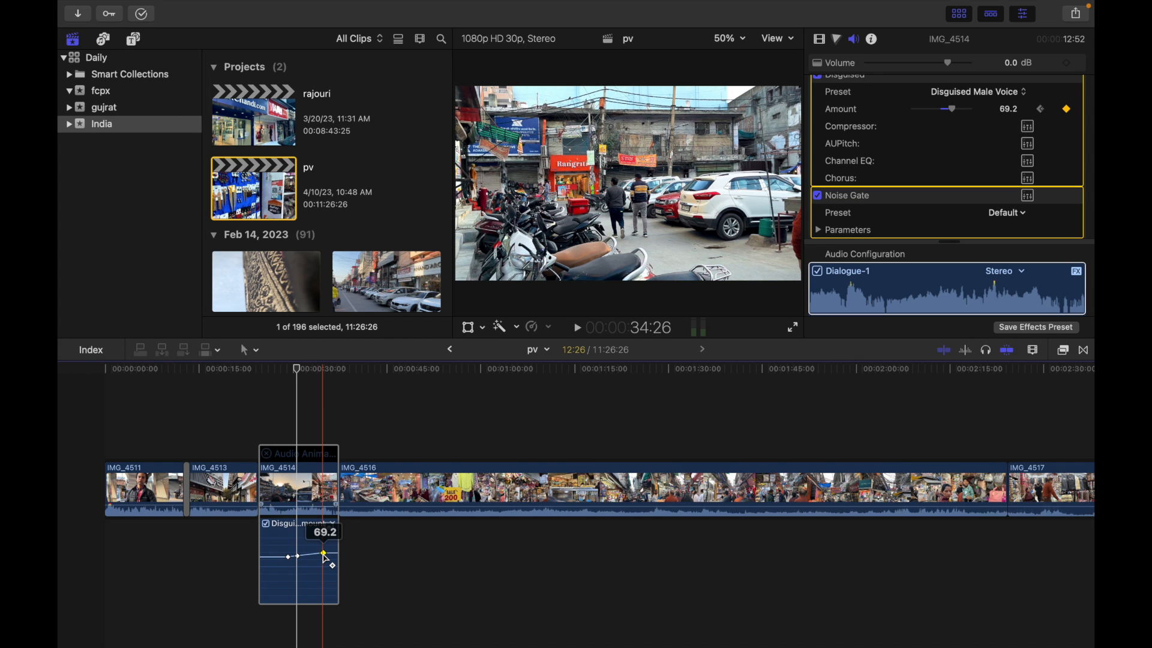
drag(324, 552, 320, 555)
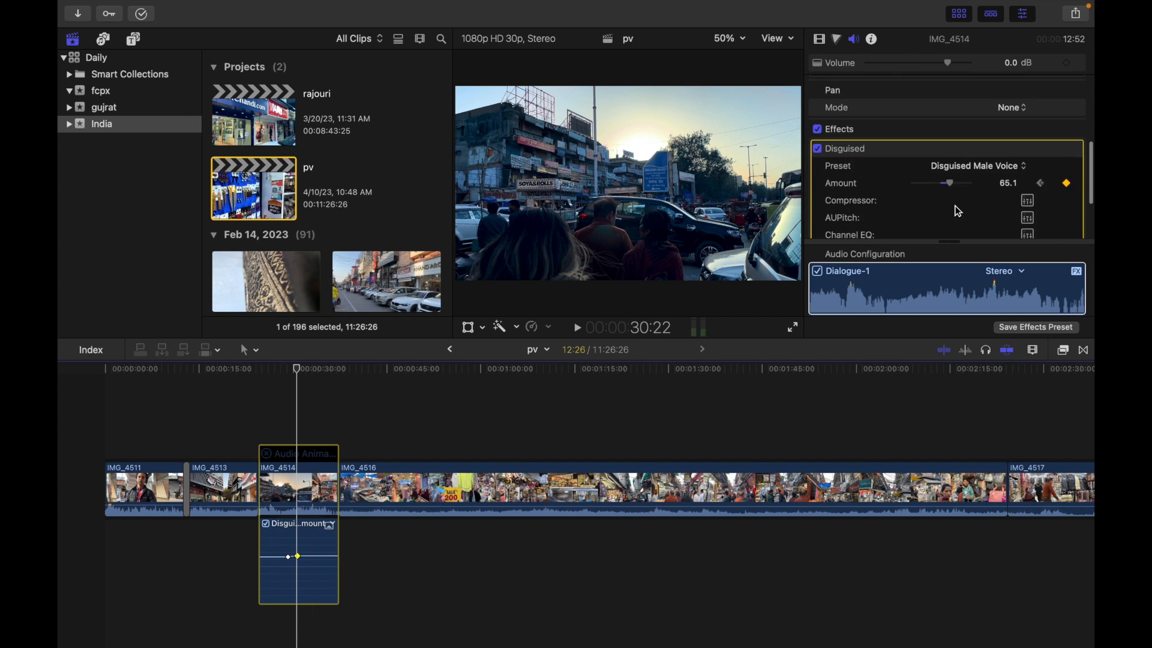
scroll(down, 3)
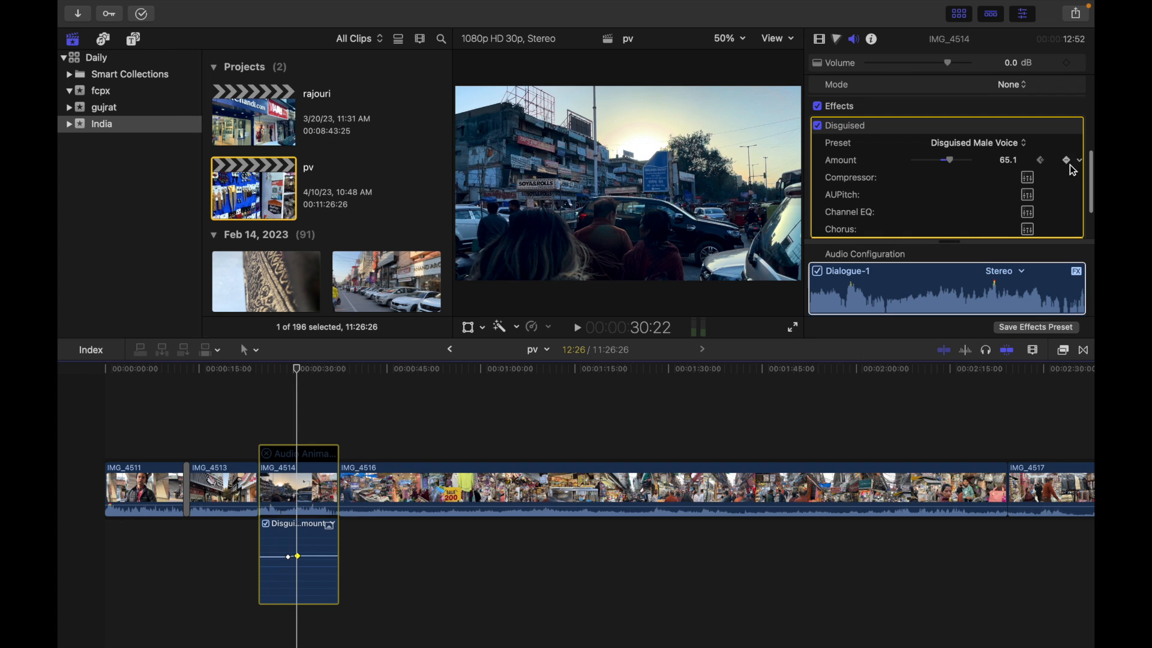
mouse_move(1063, 162)
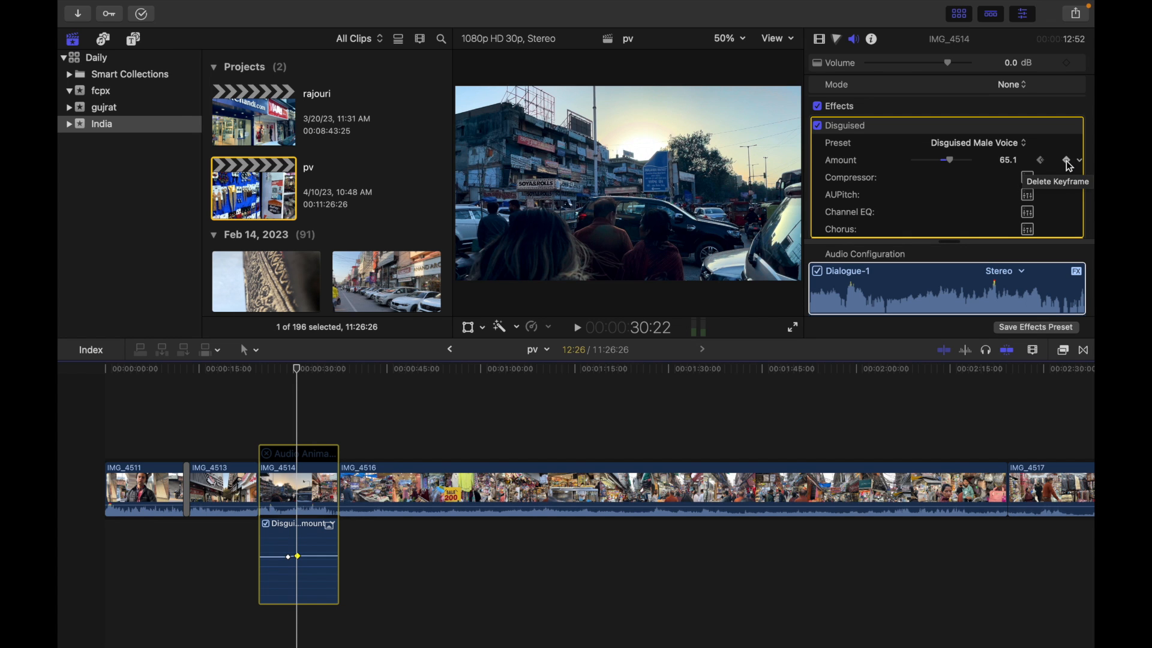